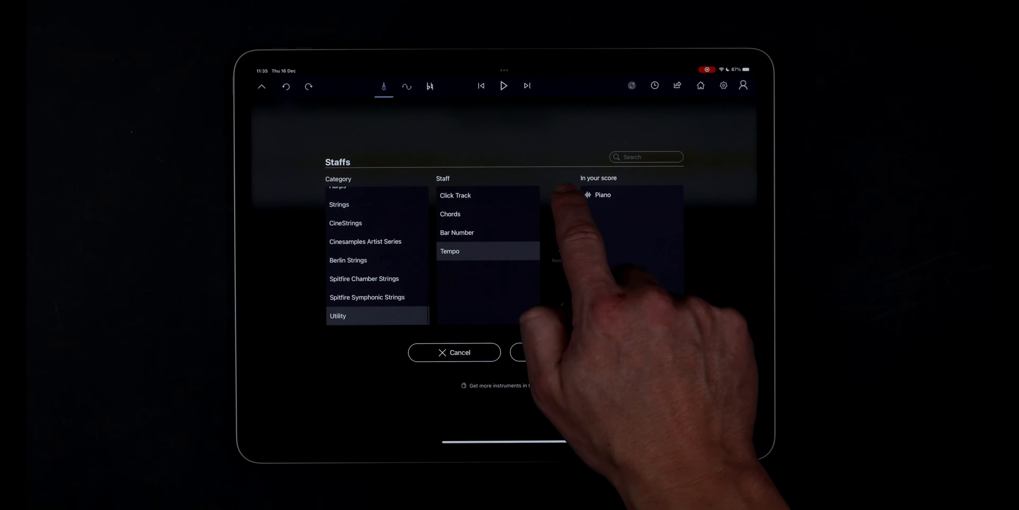
- Add a Utility > Tempo staff below the Piano audio staff and select it
{"action": "left_click", "coordinate": [526, 351]}
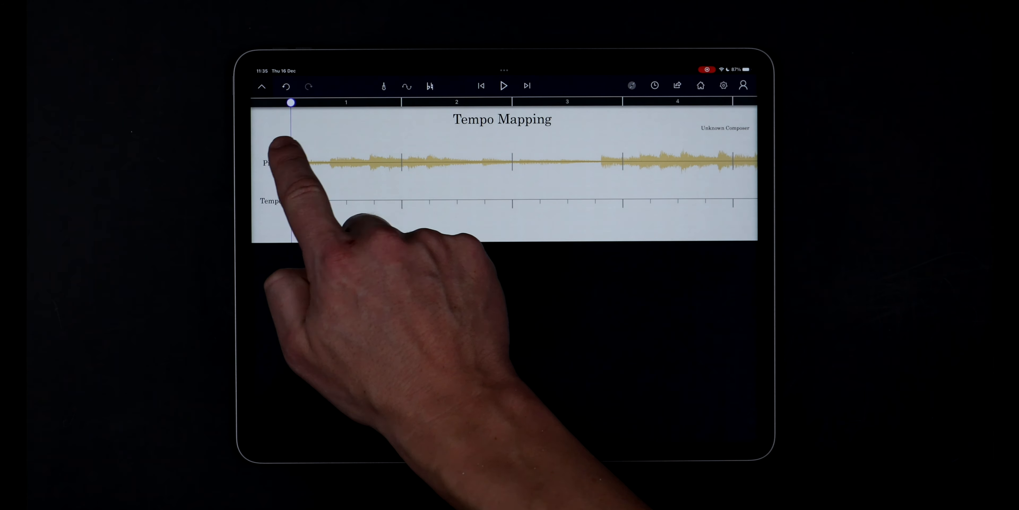
{"action": "left_click", "coordinate": [269, 162]}
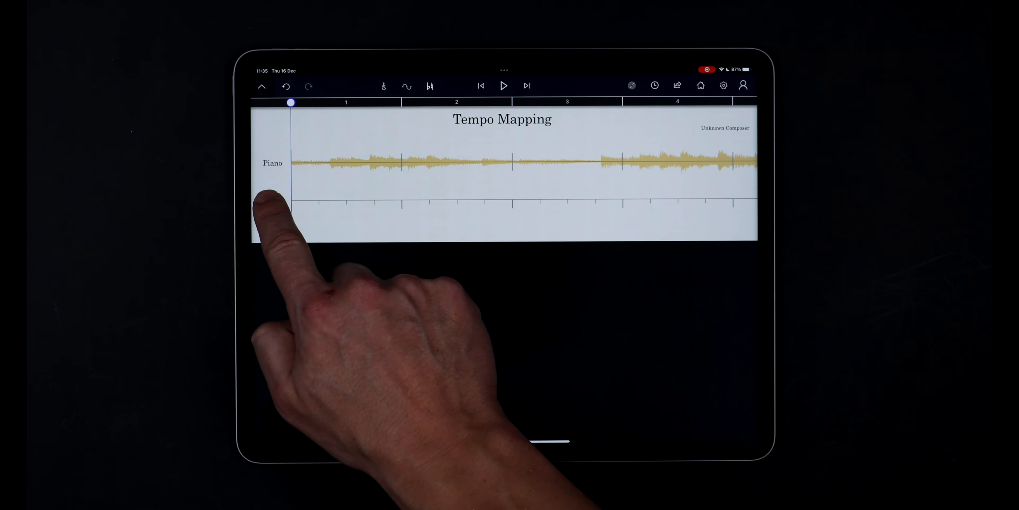
- Enable Tempo Mapping in the Edit Tempo Staff settings
{"action": "left_click", "coordinate": [273, 200]}
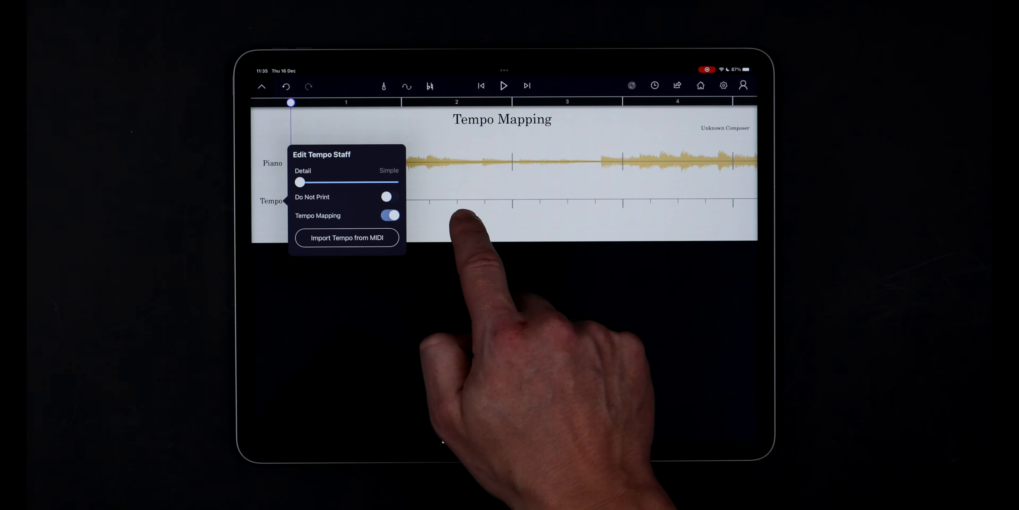
{"action": "left_click", "coordinate": [461, 214]}
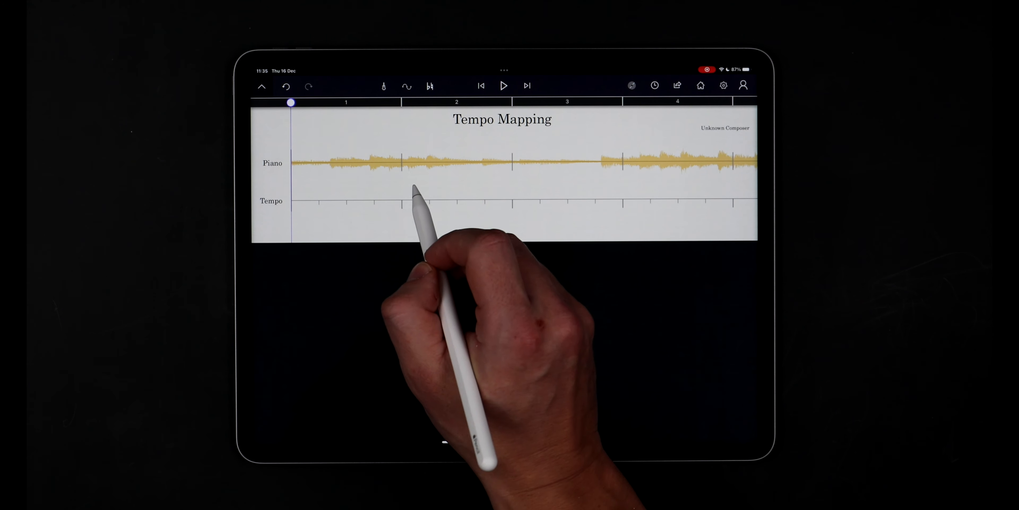
- Map the opening bar lines to the piano recording, giving tempo marks 87.37 and 83.55
{"action": "left_click", "coordinate": [426, 195]}
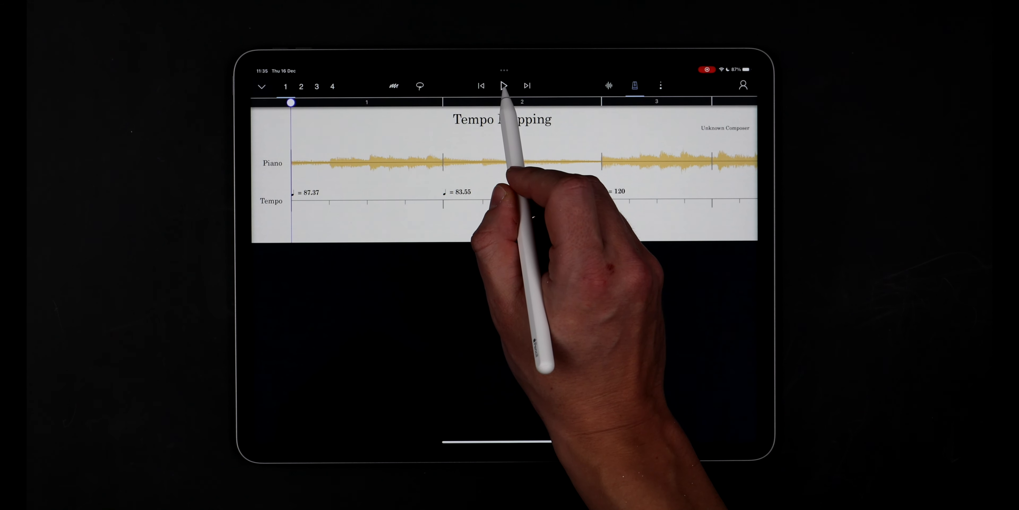
{"action": "left_click", "coordinate": [504, 85]}
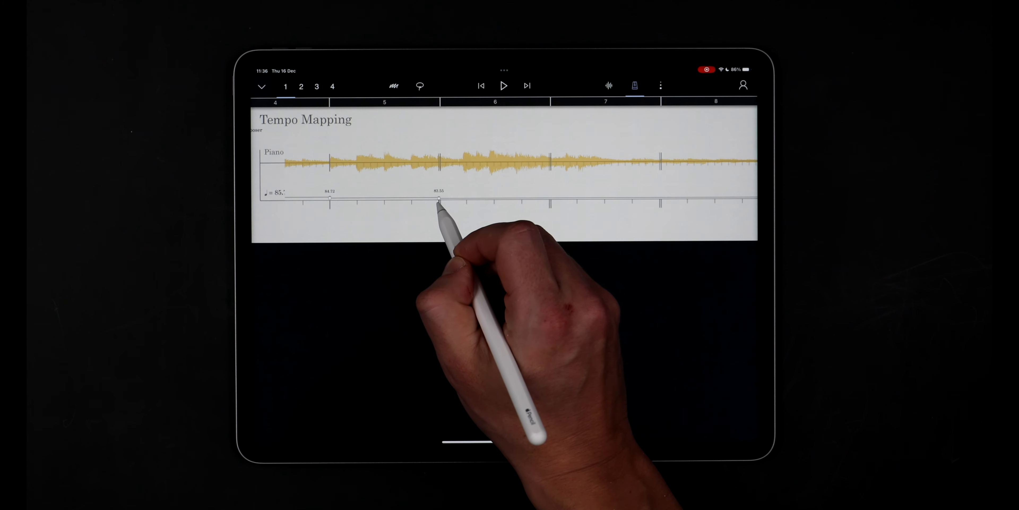
- Align bar lines through bar 11 to the recording's downbeats (marks like 71.77, 60.15) and rewind to the start
{"action": "left_click_drag", "start_coordinate": [439, 198], "coordinate": [543, 198]}
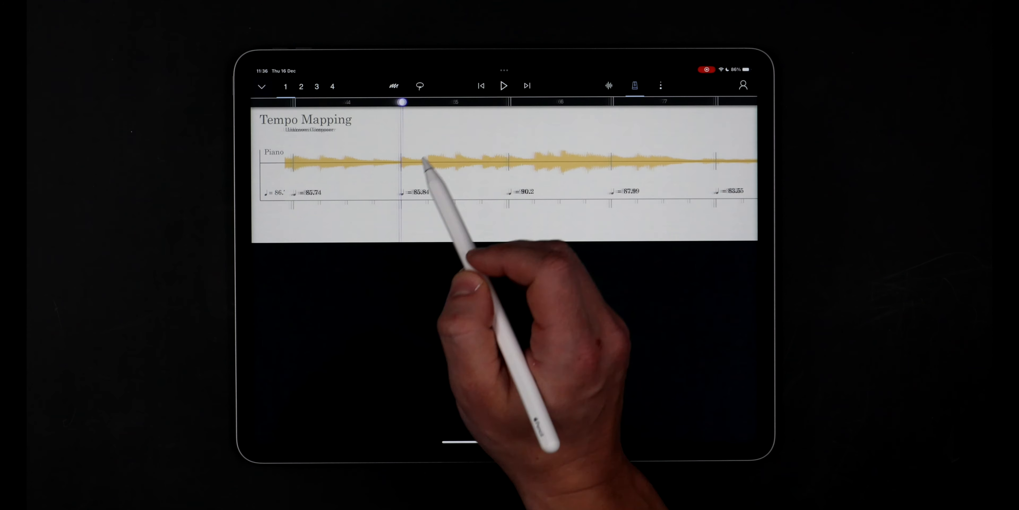
{"action": "left_click", "coordinate": [504, 85]}
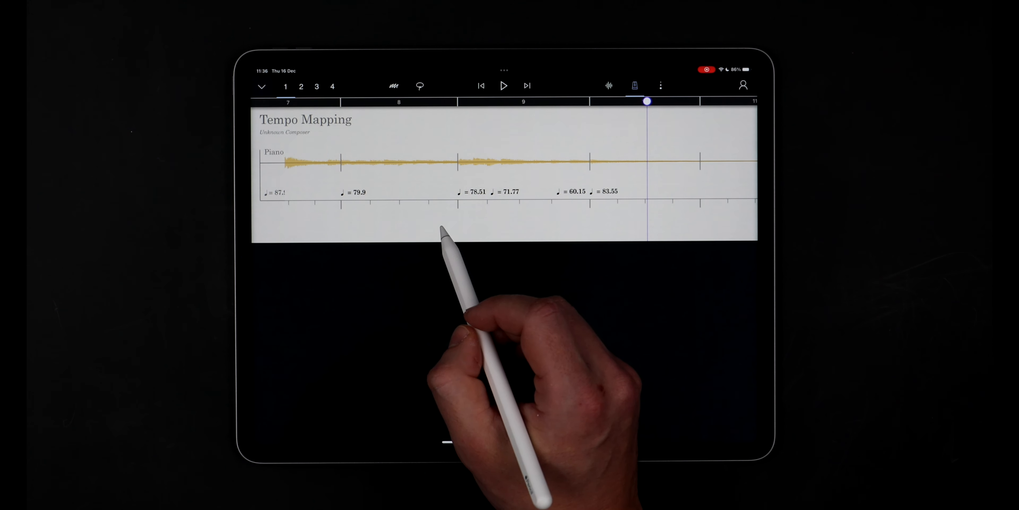
{"action": "left_click", "coordinate": [503, 85]}
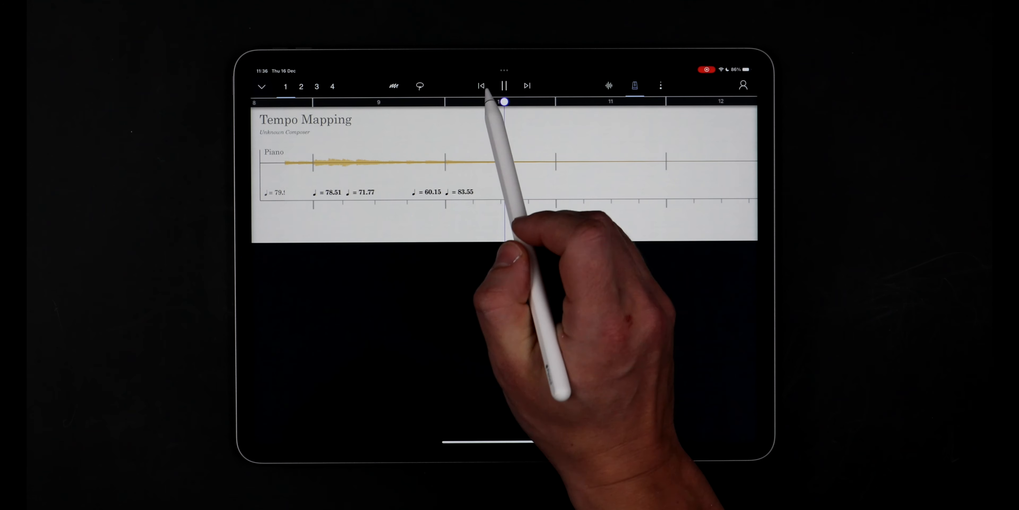
{"action": "left_click", "coordinate": [504, 85]}
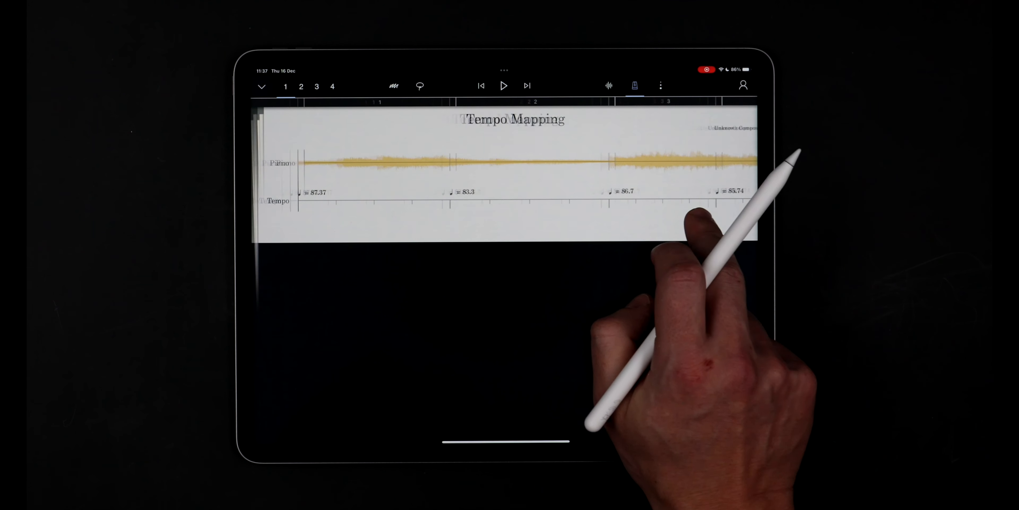
{"action": "left_click", "coordinate": [281, 163]}
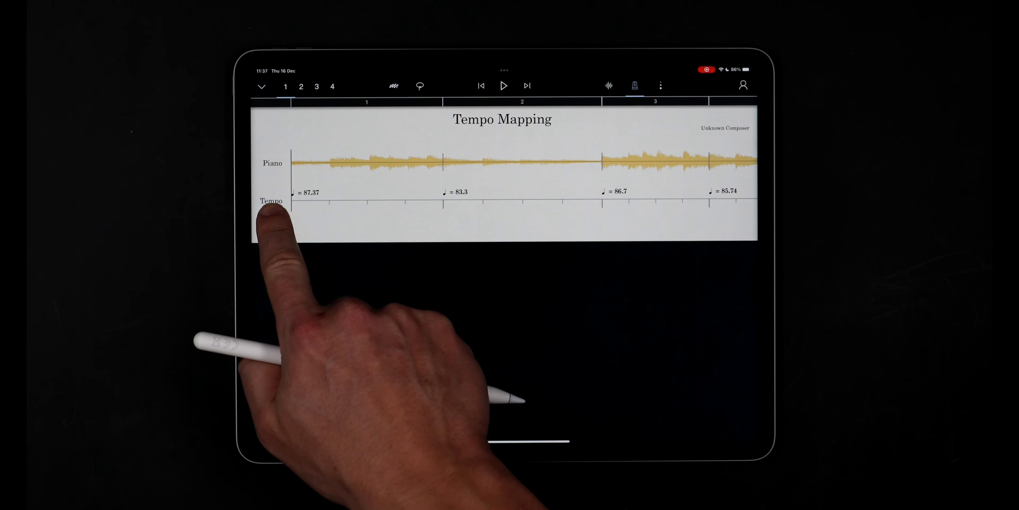
- Lower the Tempo staff's Detail toward Simple so marks round to 87, 83, 86, 86
{"action": "left_click", "coordinate": [272, 200]}
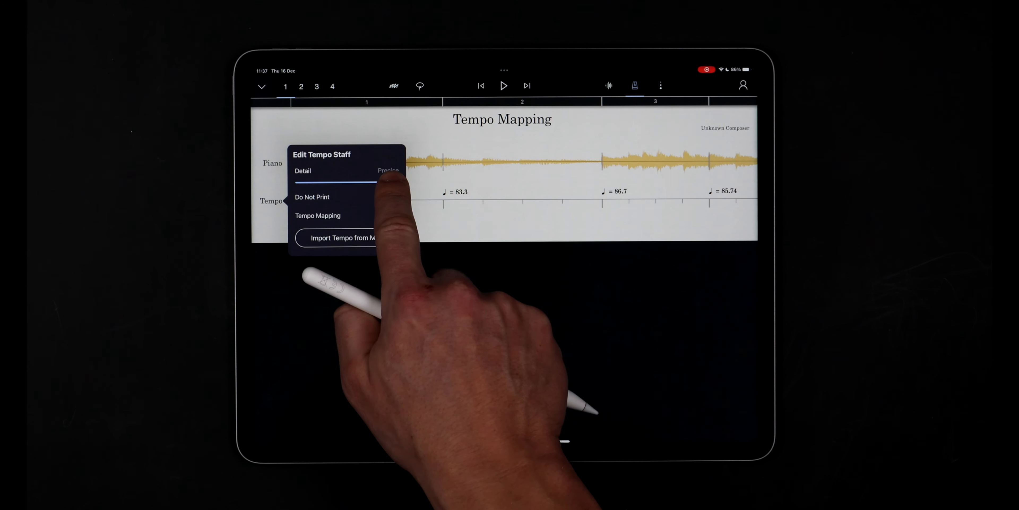
{"action": "left_click_drag", "start_coordinate": [384, 182], "coordinate": [299, 182]}
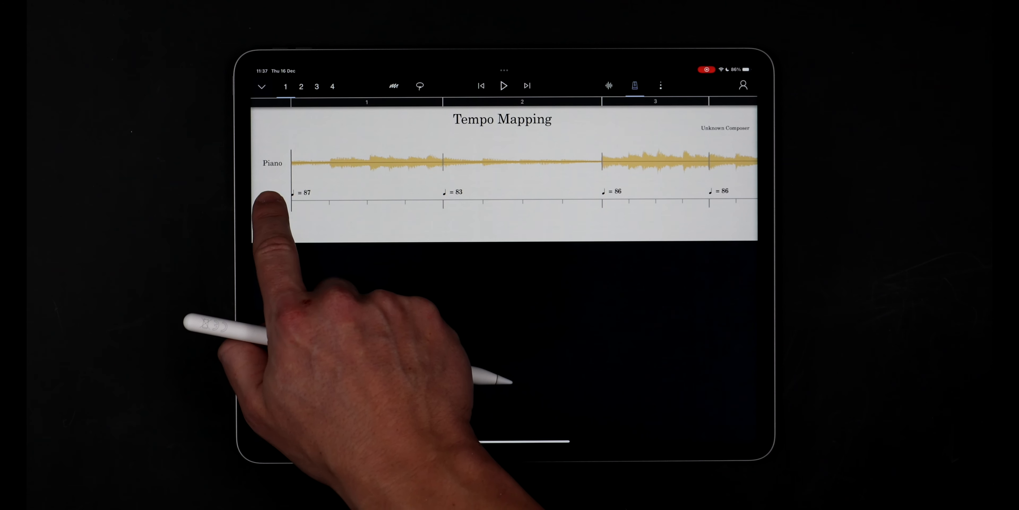
- Switch off Tempo Mapping so a single 85.56 tempo mark remains at the start
{"action": "left_click", "coordinate": [273, 201]}
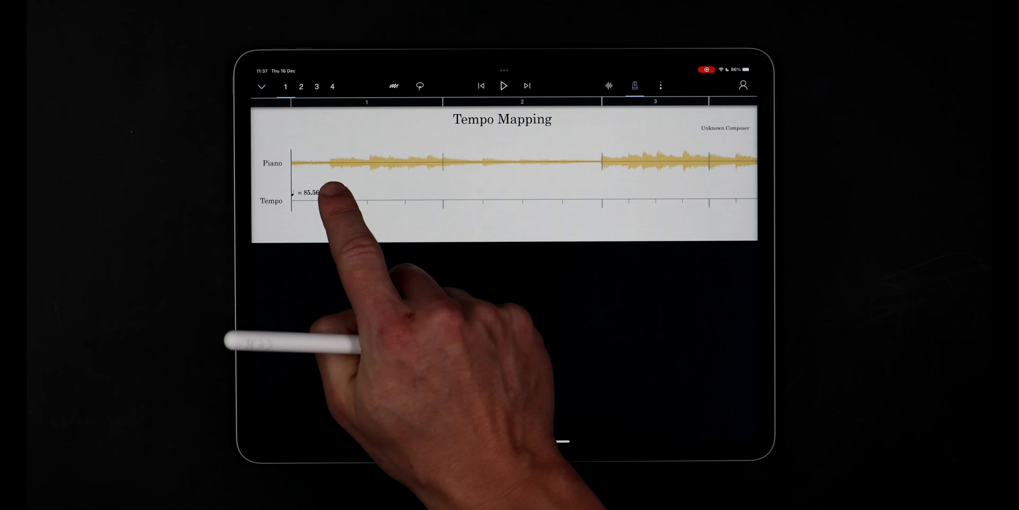
- Change the opening tempo mark to 110 BPM and play the score to check sync
{"action": "left_click", "coordinate": [310, 192]}
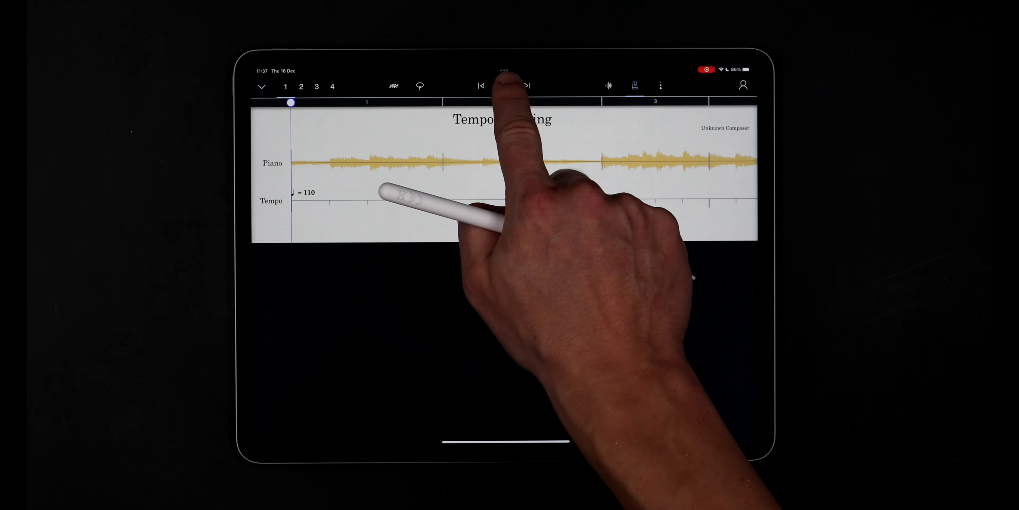
{"action": "left_click", "coordinate": [504, 85]}
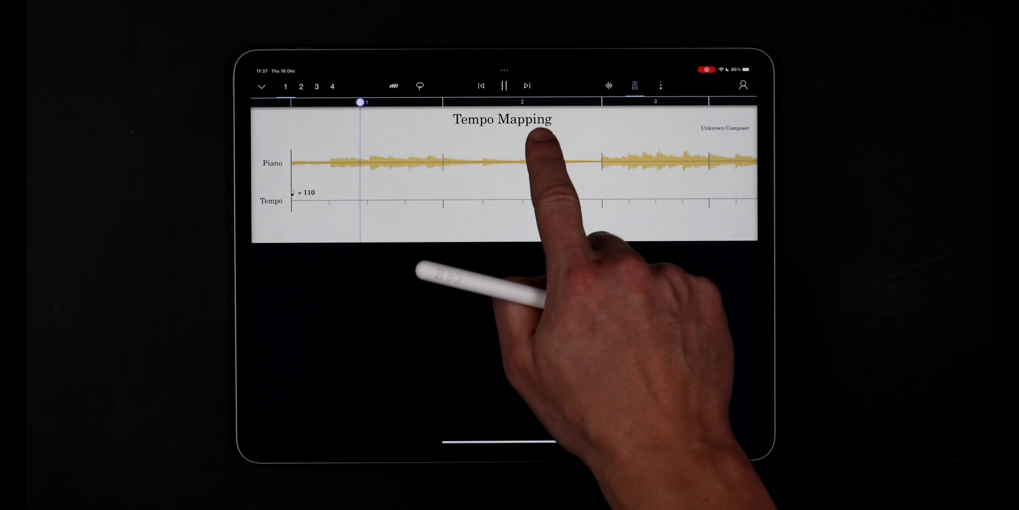